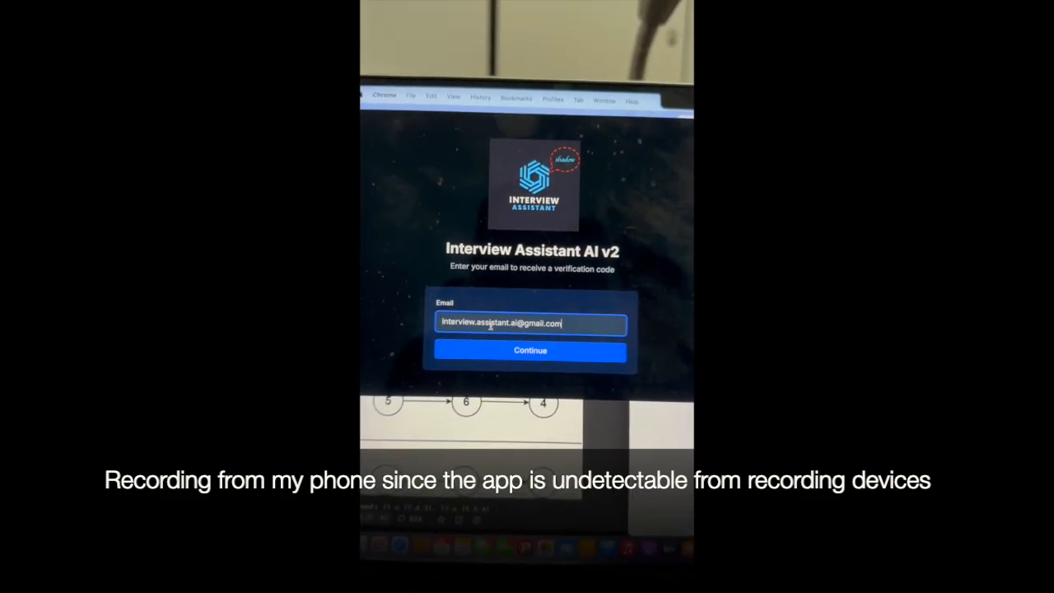
Submit the account email via Continue to request the verification code.
{"action": "left_click", "coordinate": [531, 349]}
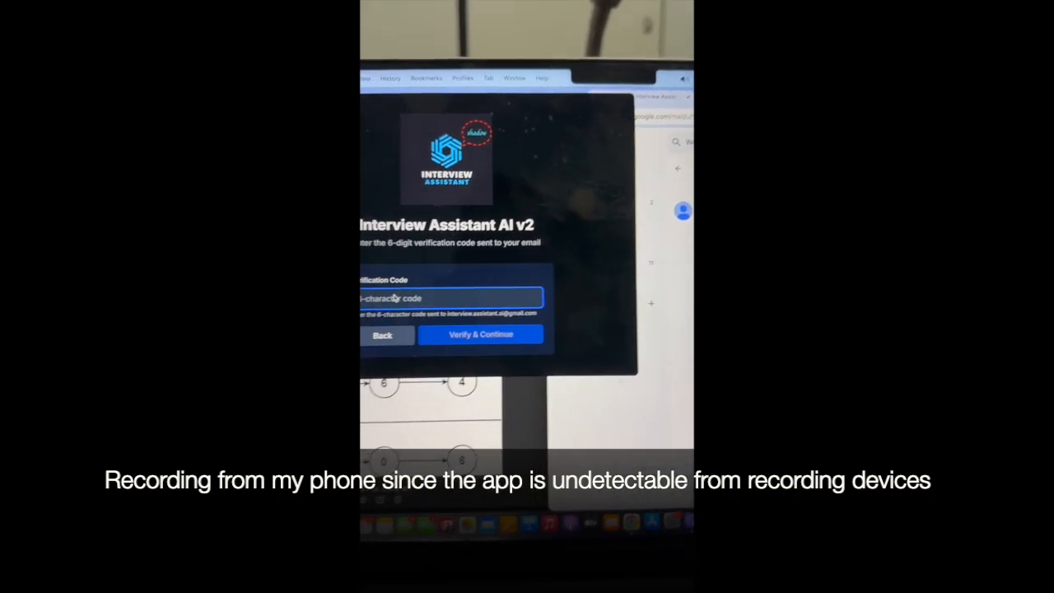
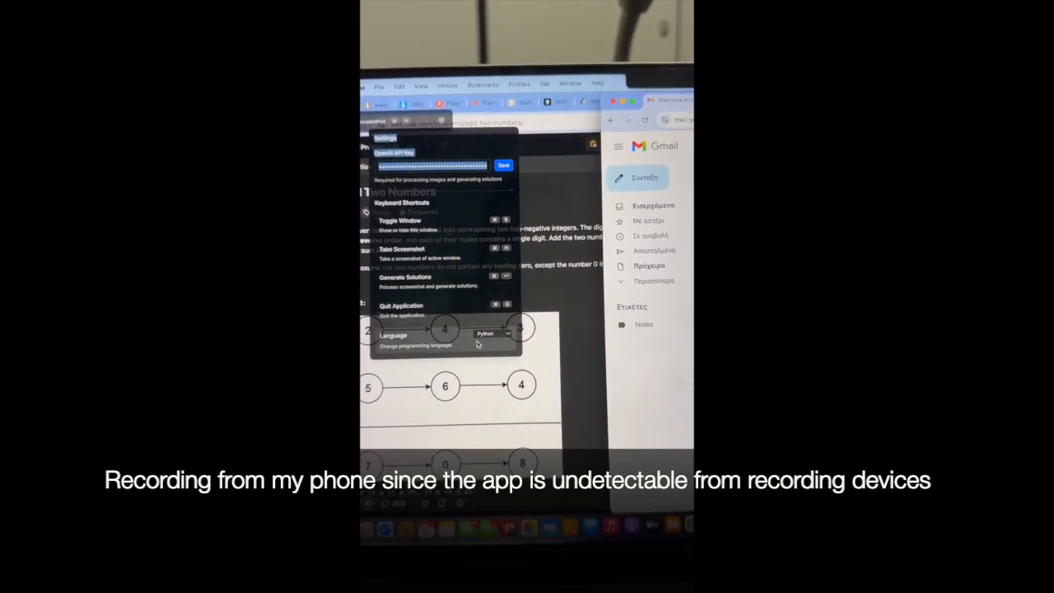
{"action": "left_click", "coordinate": [493, 333]}
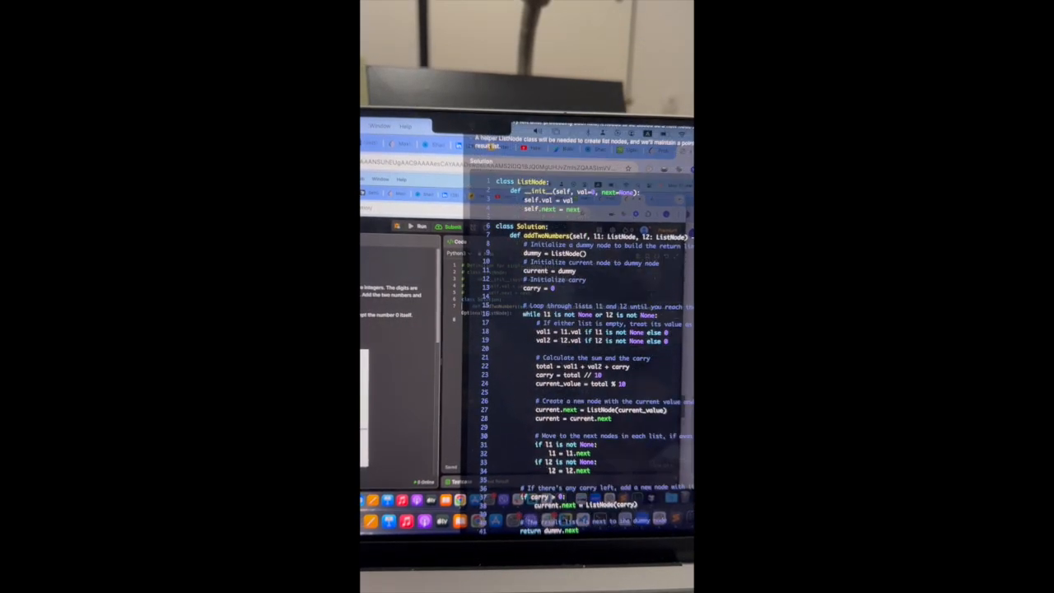
Scroll the solution panel down to the Complexity section beneath the Python code.
{"action": "scroll", "scroll_direction": "down", "scroll_amount": 3}
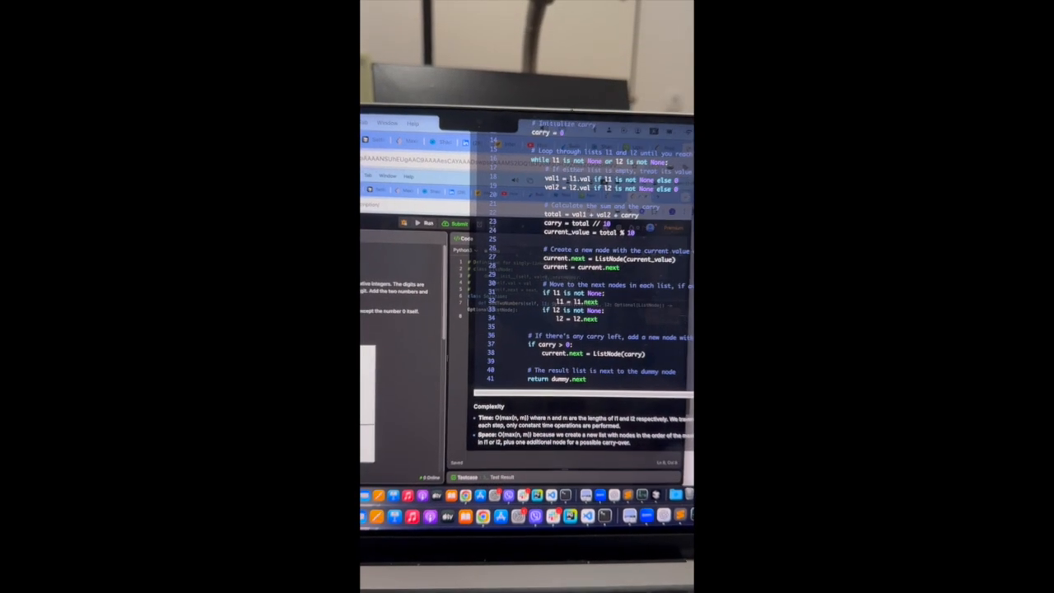